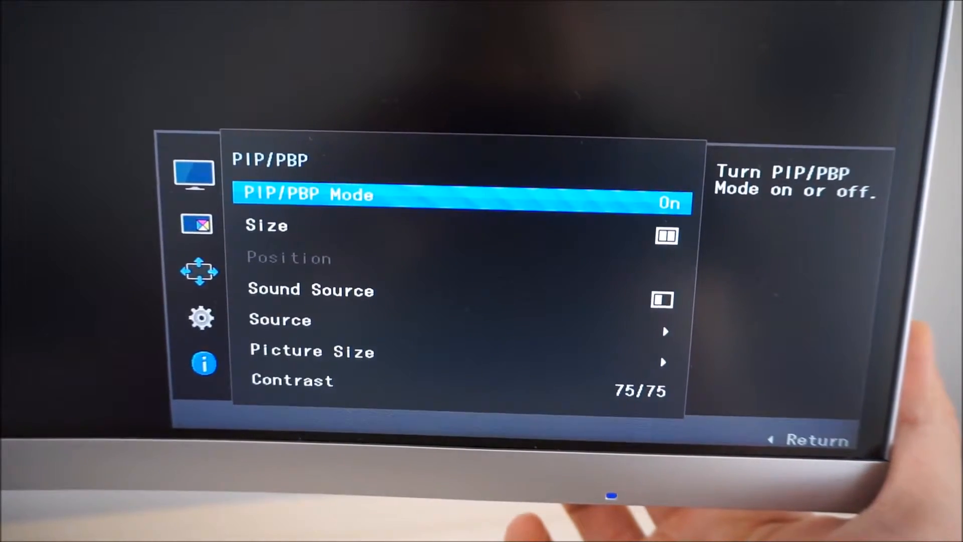
# - Step through the PIP/PBP settings, including picture size, and leave them
pyautogui.press('Down')
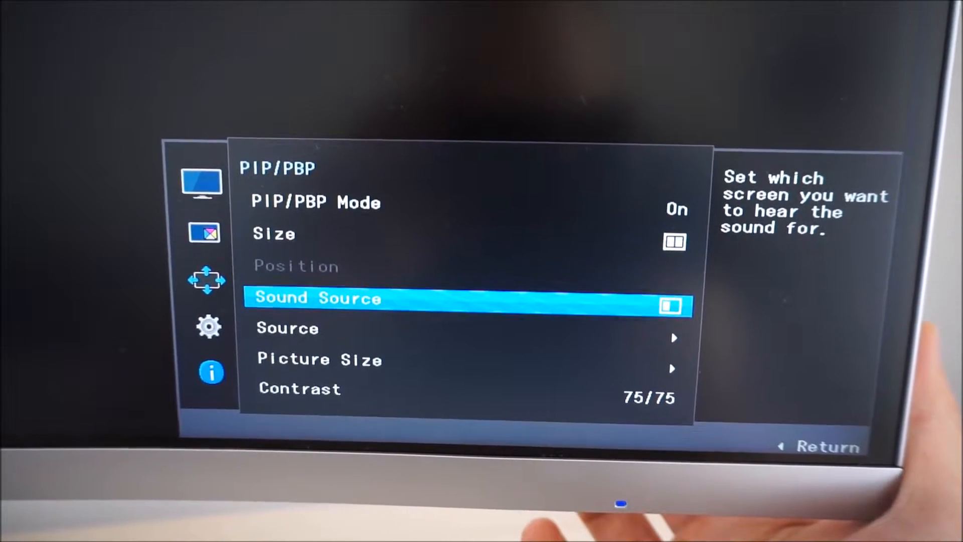
pyautogui.press('Down')
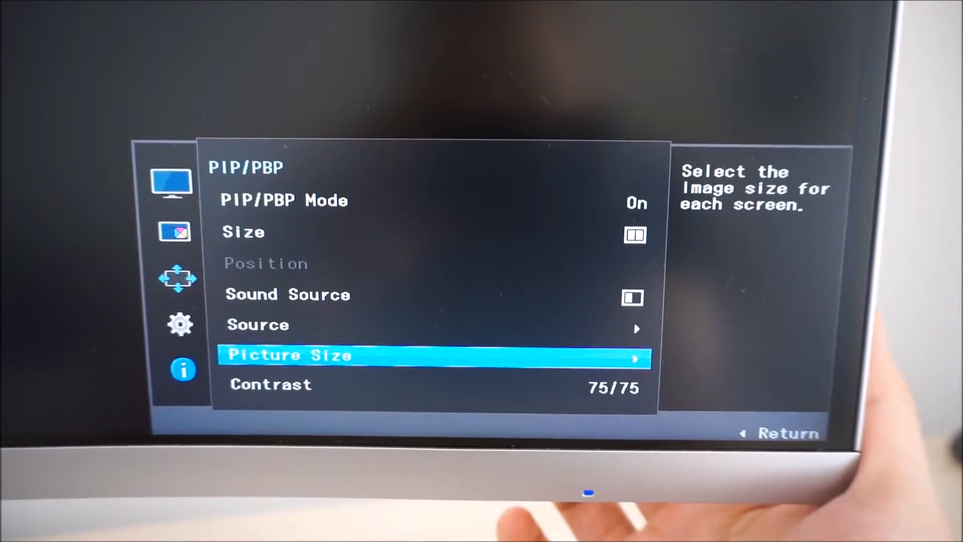
pyautogui.press('Down')
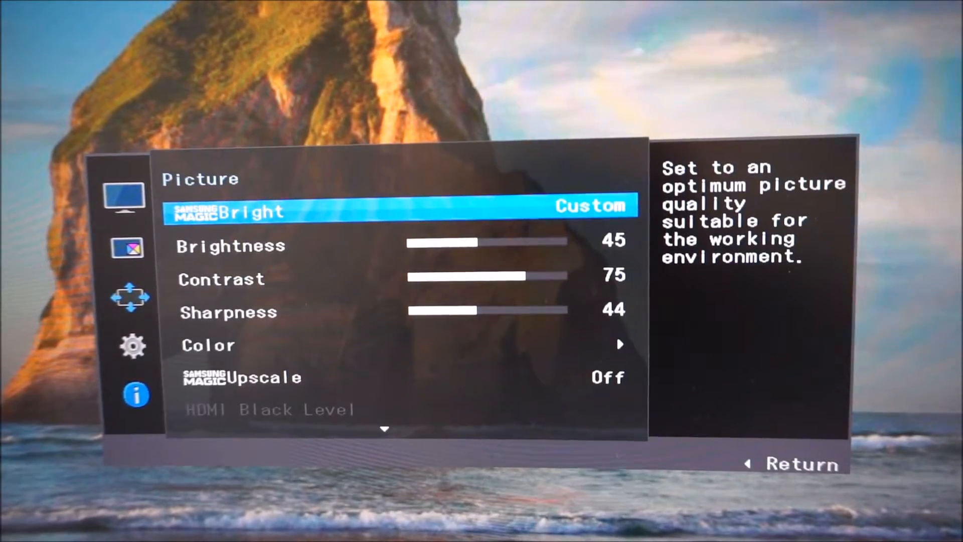
# - Move down the Picture menu past Brightness and Contrast toward Color
pyautogui.click(406, 211)
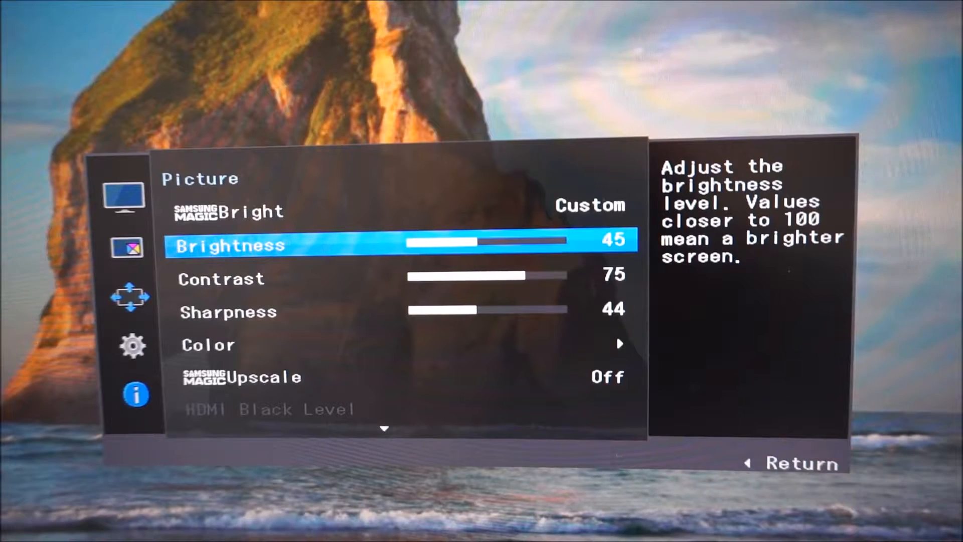
pyautogui.press('Down')
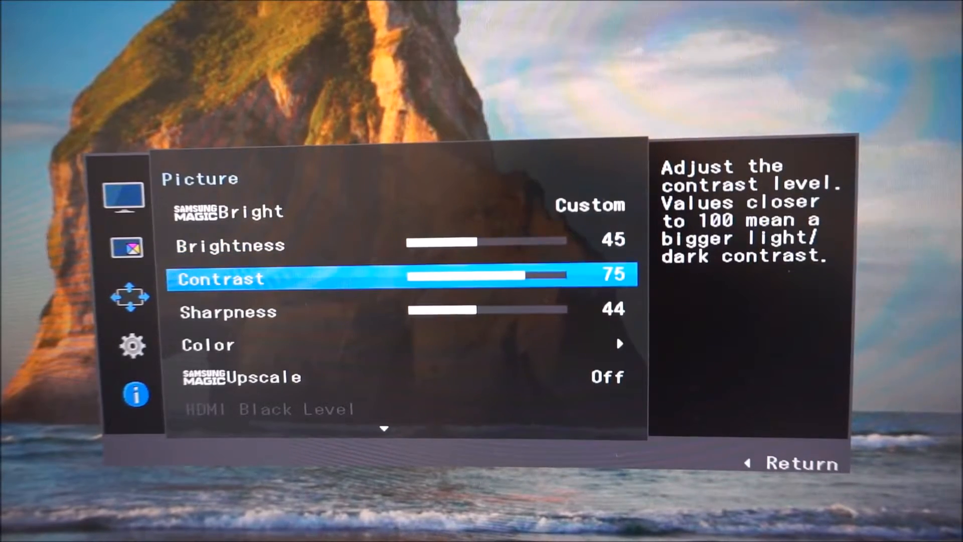
pyautogui.press('Down')
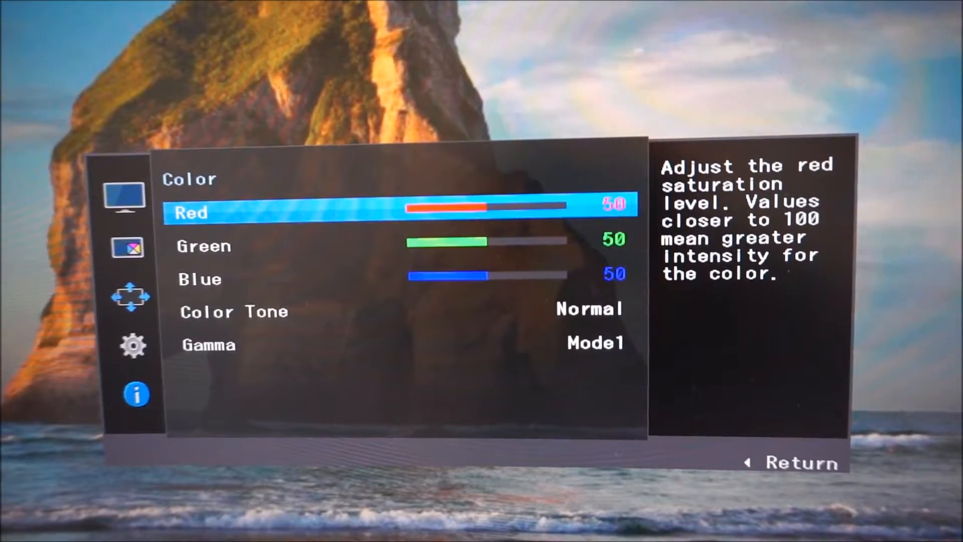
# - Move through Color Tone to Gamma, view its modes and keep Mode1
pyautogui.press('down')
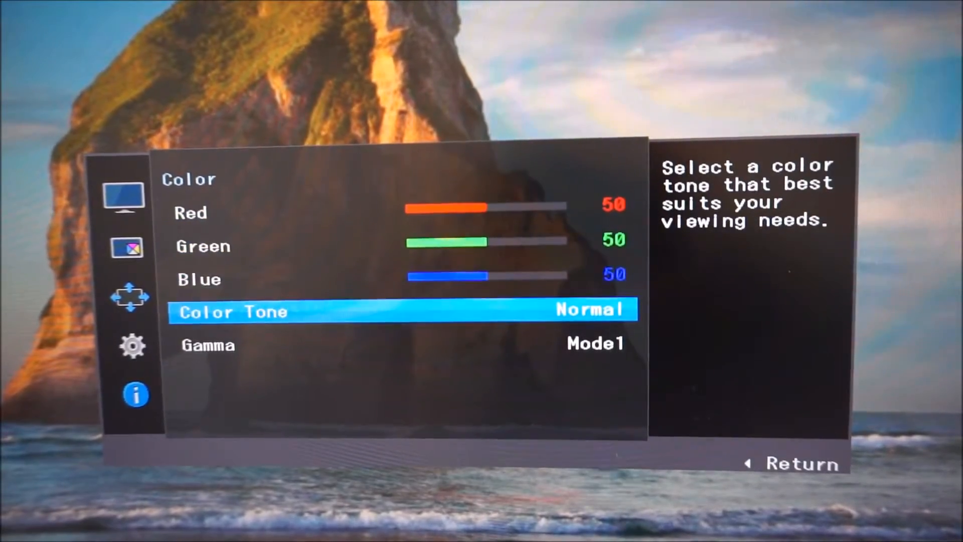
pyautogui.click(405, 312)
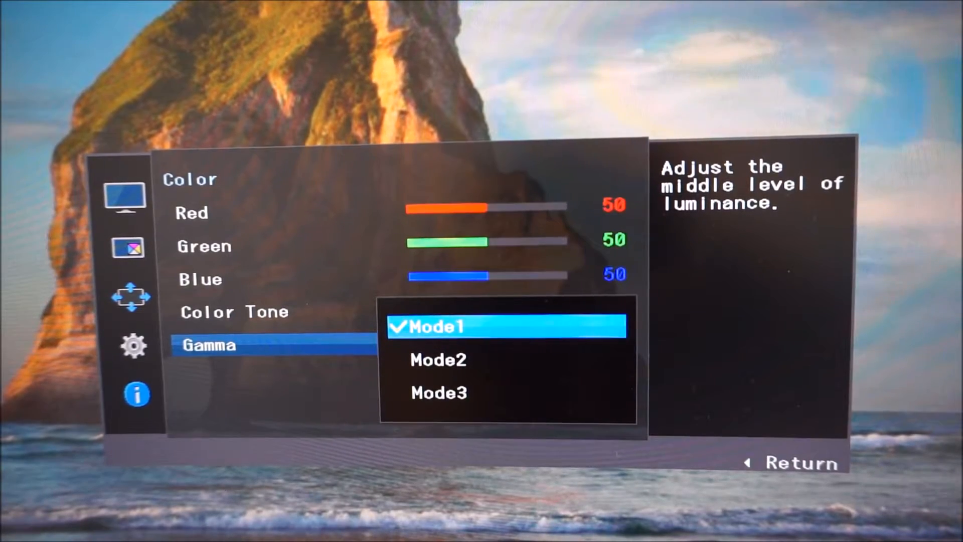
pyautogui.click(438, 326)
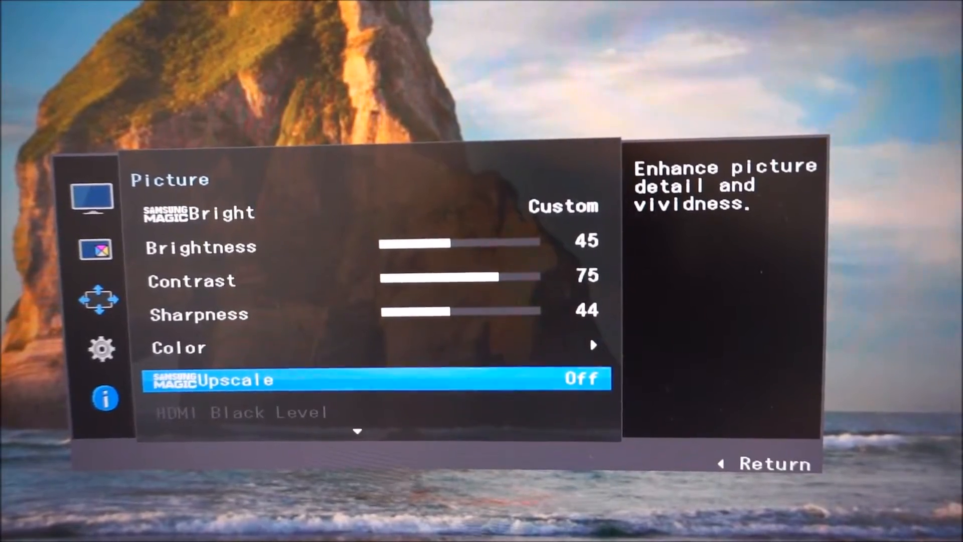
# - Scroll to Picture page 2 and set Eye Saver Mode to Off
pyautogui.scroll(-3)
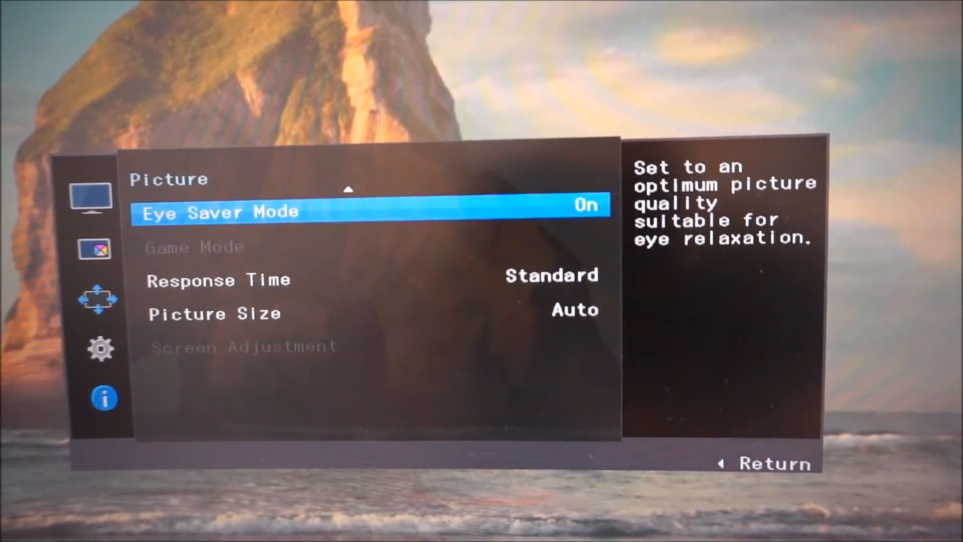
pyautogui.click(218, 212)
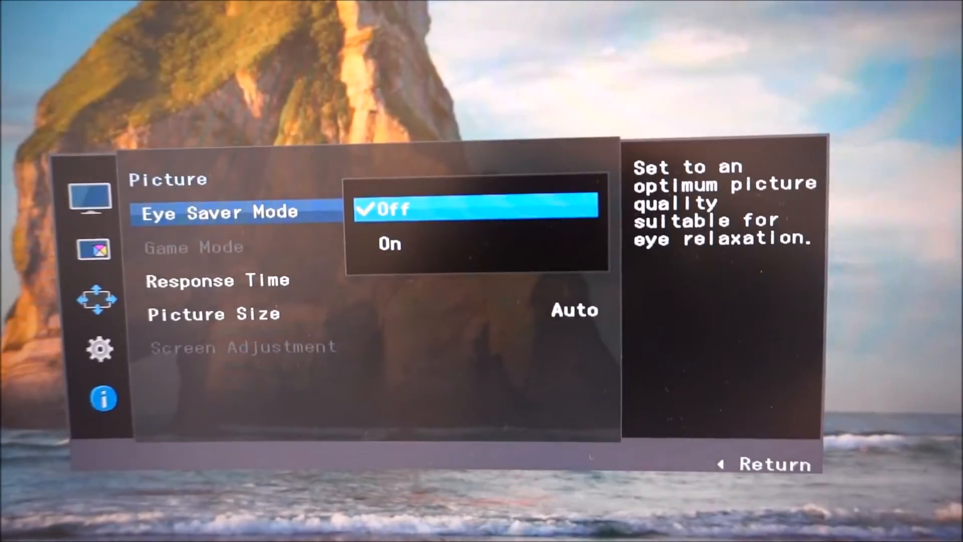
pyautogui.click(390, 208)
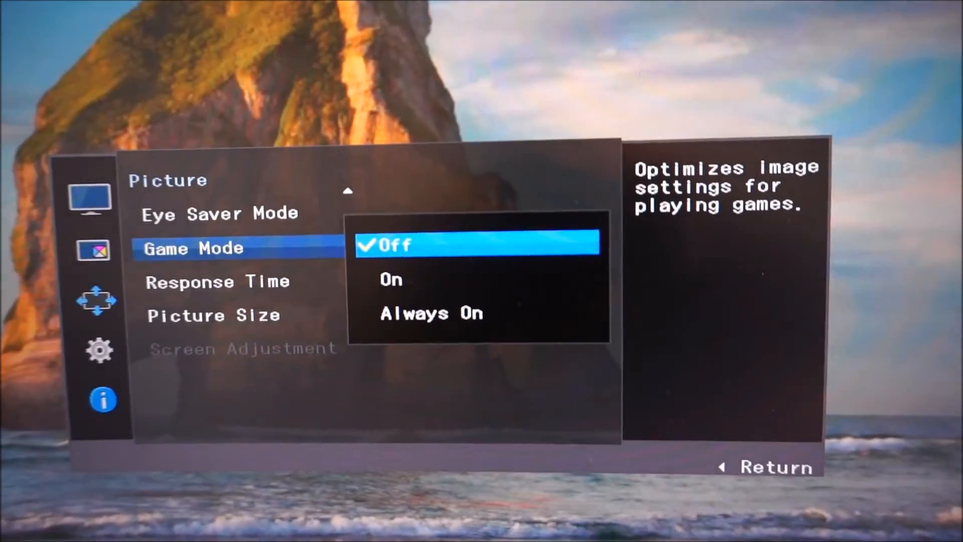
pyautogui.click(395, 245)
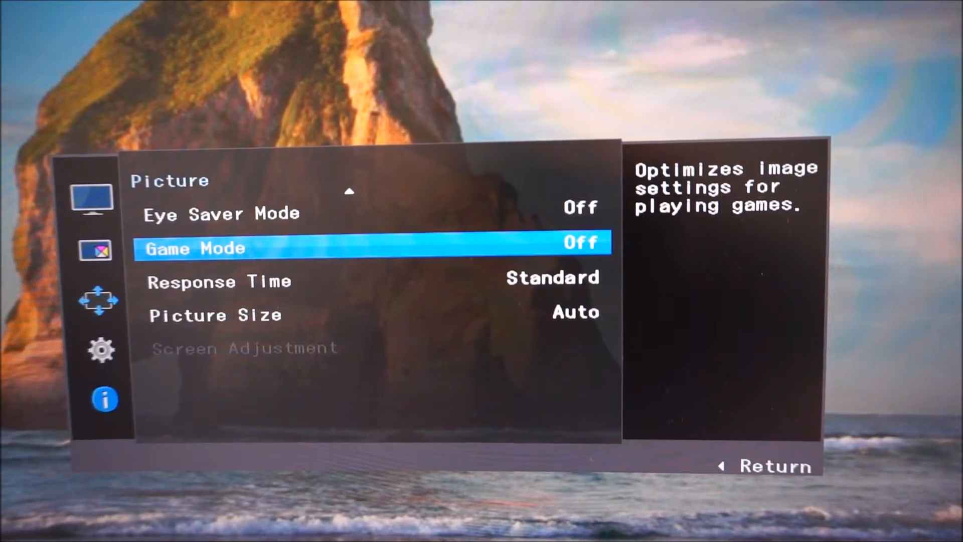
pyautogui.press('Down')
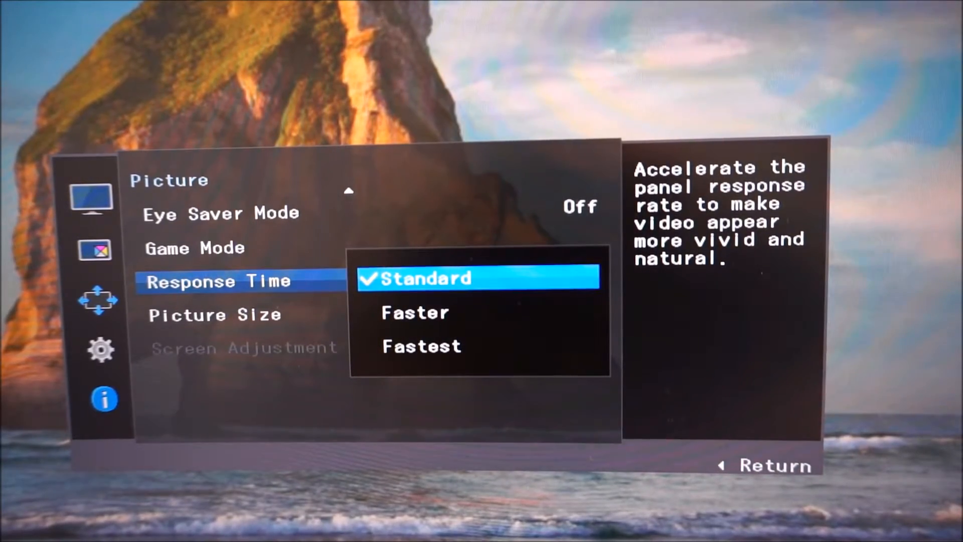
# - View Response Time choices (Standard, Faster, Fastest) and Picture Size choices (Auto, Wide)
pyautogui.click(435, 277)
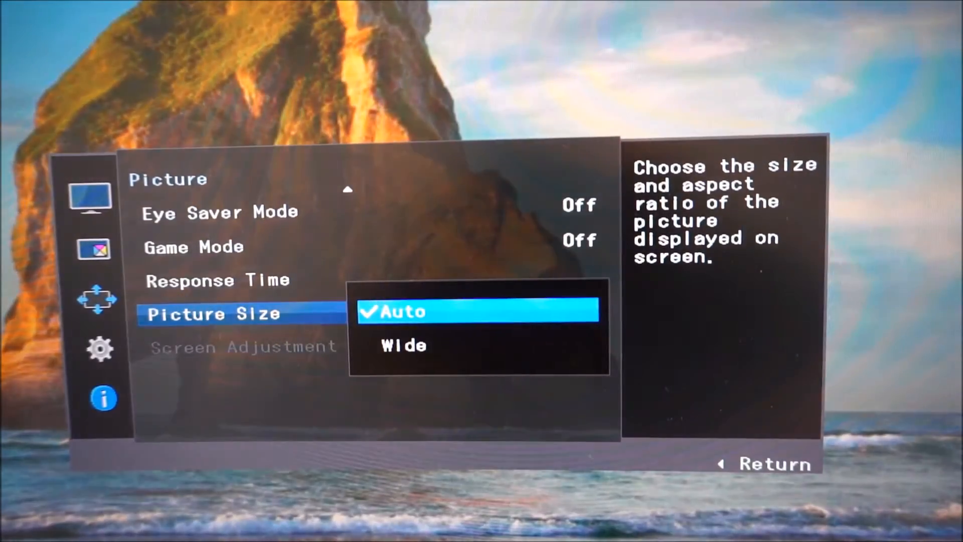
pyautogui.click(411, 312)
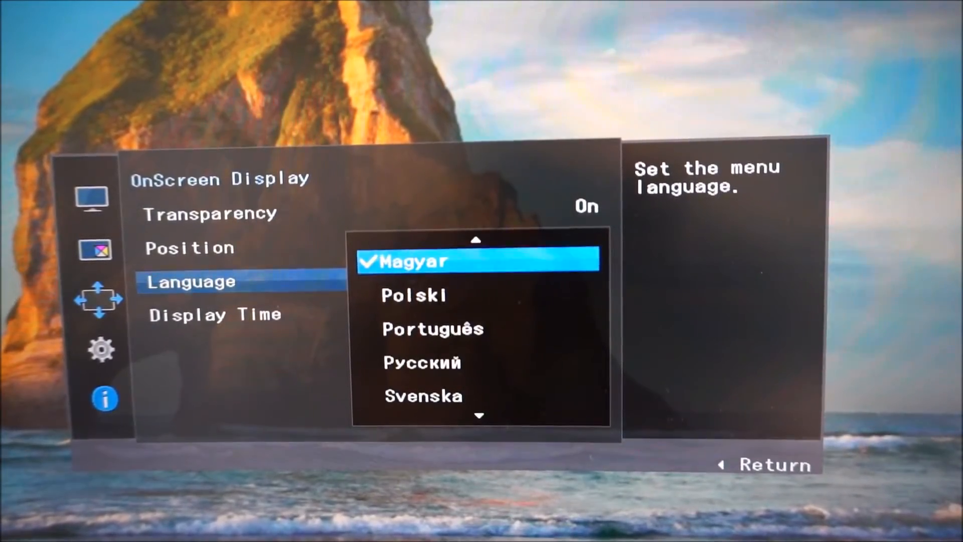
# - Scroll the OnScreen Display Language list showing Magyar checked
pyautogui.scroll(-3)
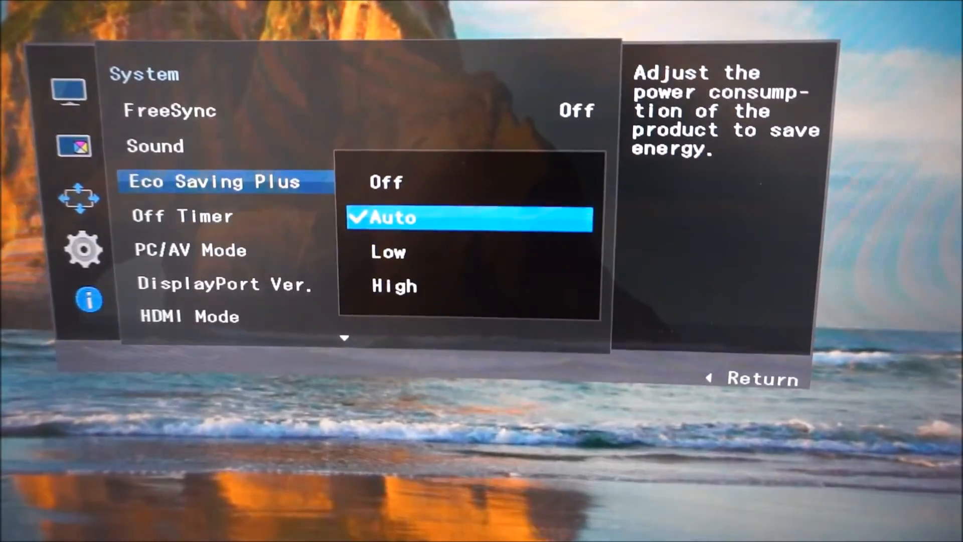
# - Open Eco Saving Plus to list Off, Auto, Low and High
pyautogui.click(386, 181)
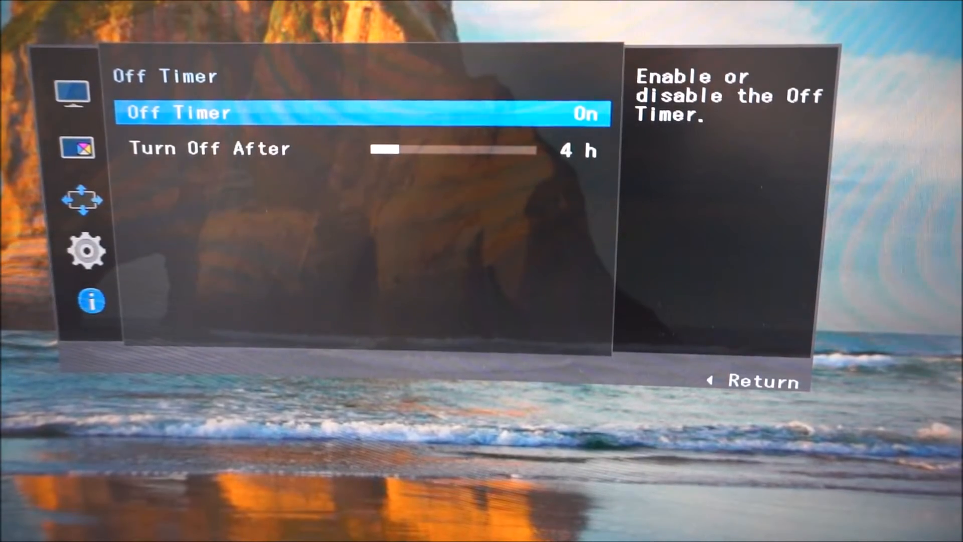
# - Review the Off Timer submenu: Off Timer On, Turn Off After 4 h
pyautogui.press('Down')
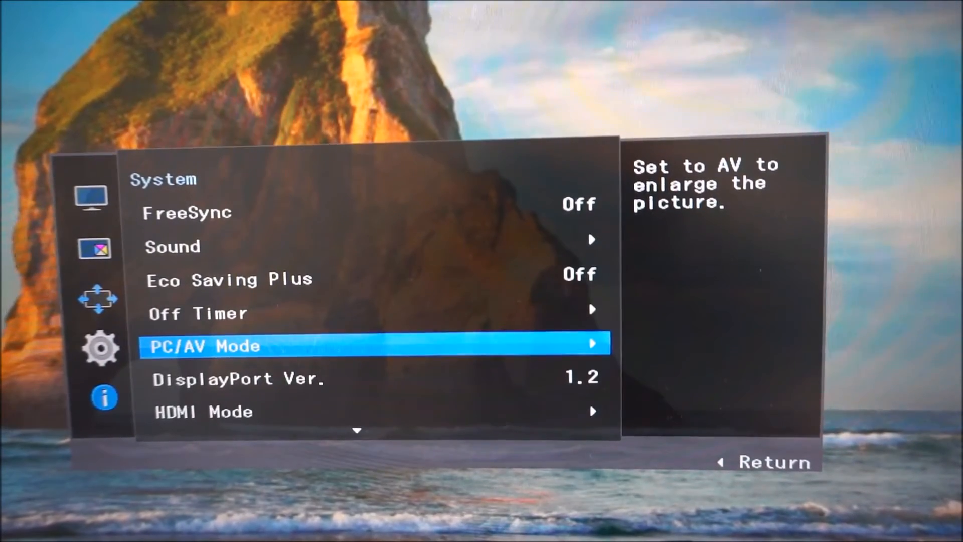
# - Browse PC/AV Mode and HDMI Mode, then scroll to the lower System page
pyautogui.click(375, 345)
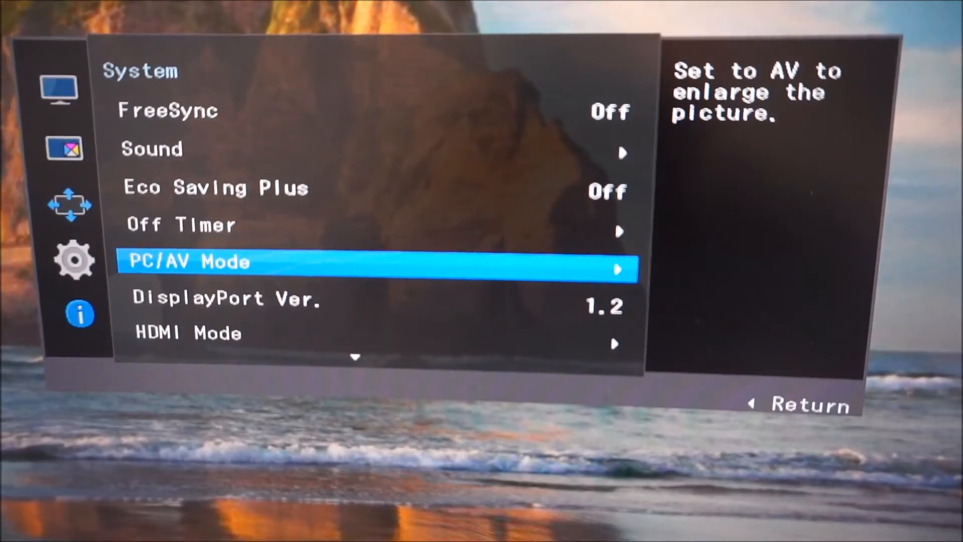
pyautogui.press('Down')
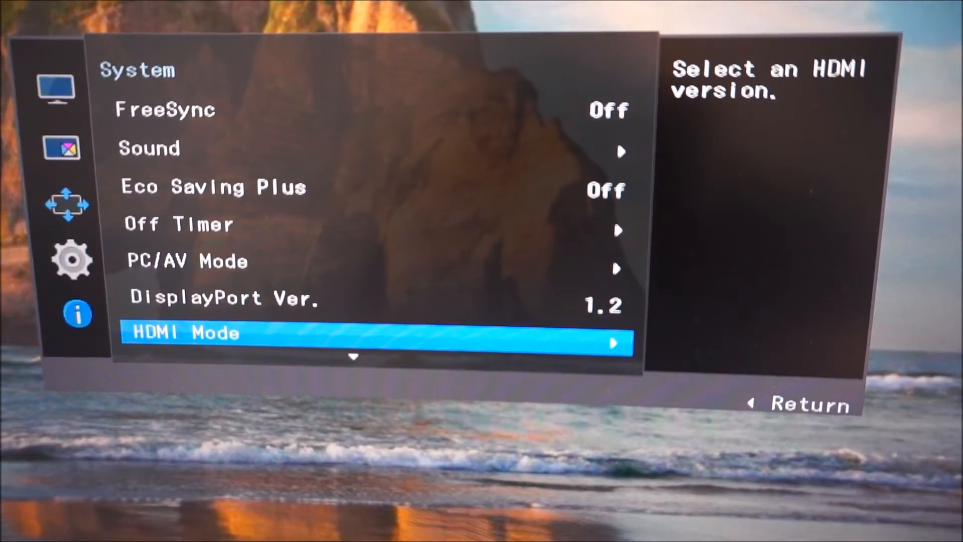
pyautogui.press('up')
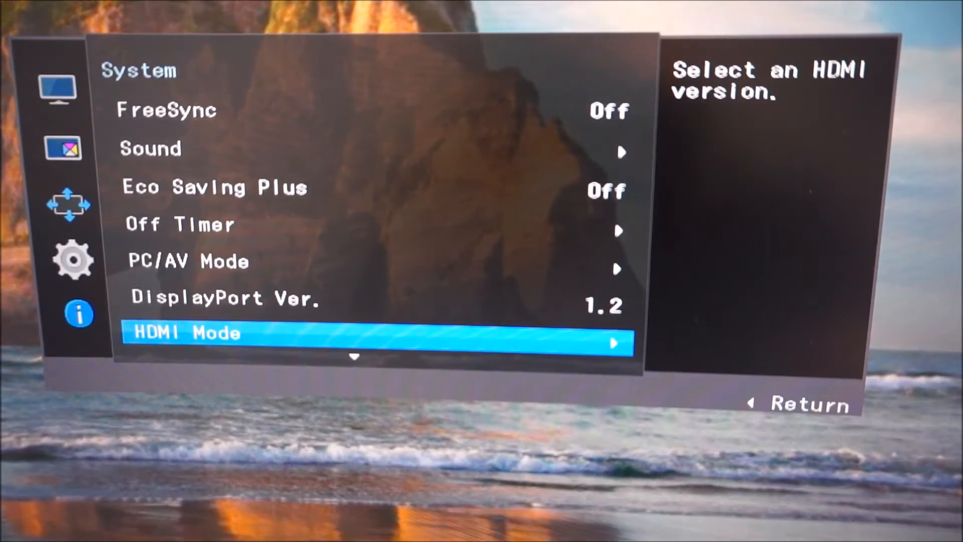
pyautogui.scroll(-3)
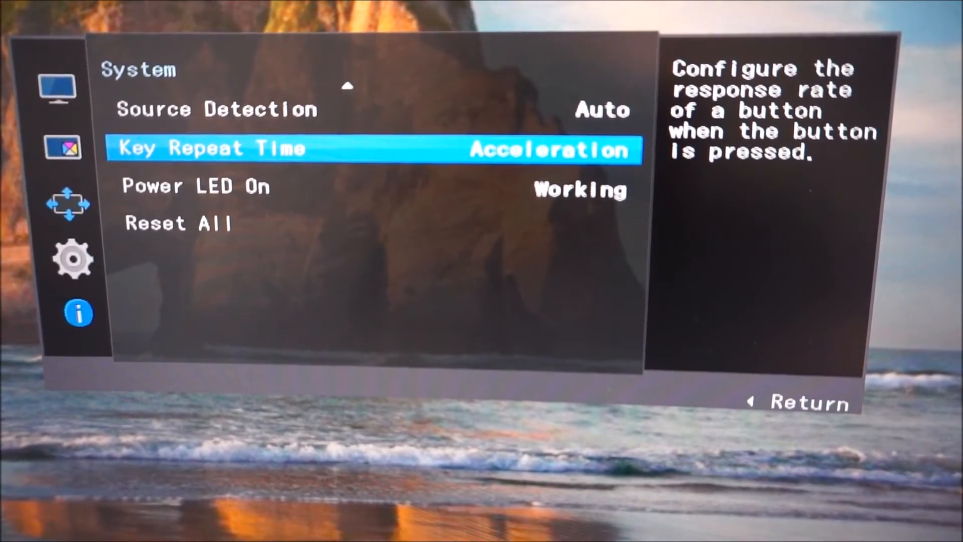
# - Browse the Key Repeat Time choices, then view Information: HDMI1, 3440x1440, 50Hz
pyautogui.click(227, 149)
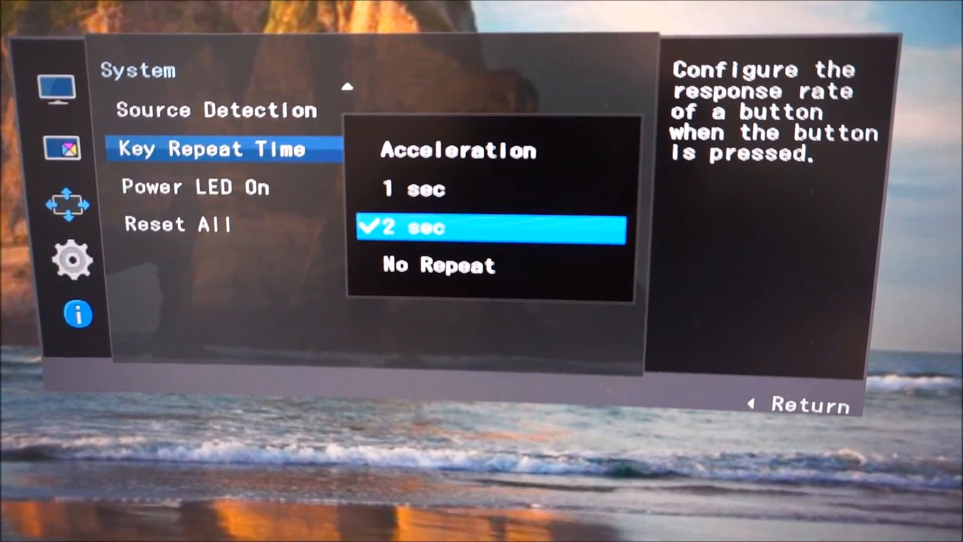
pyautogui.press('Down')
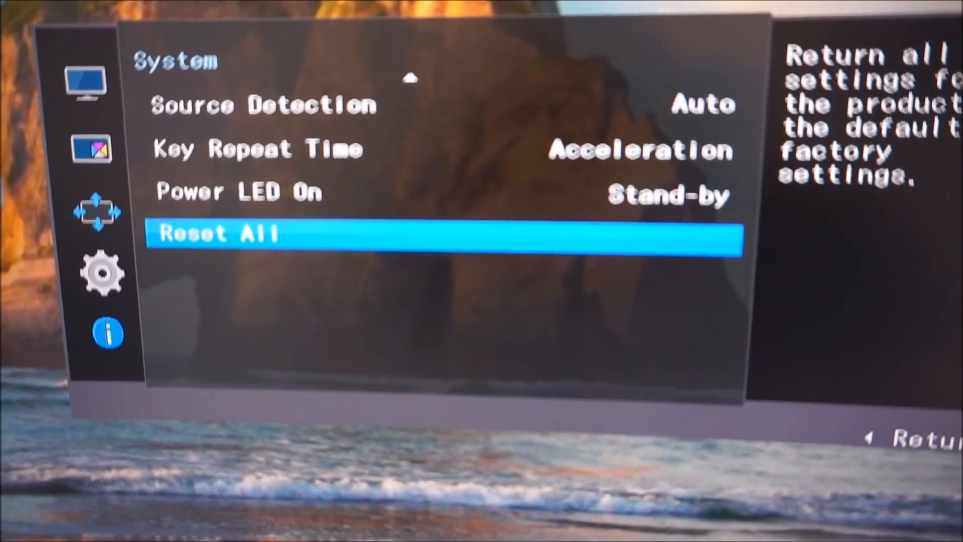
pyautogui.click(109, 334)
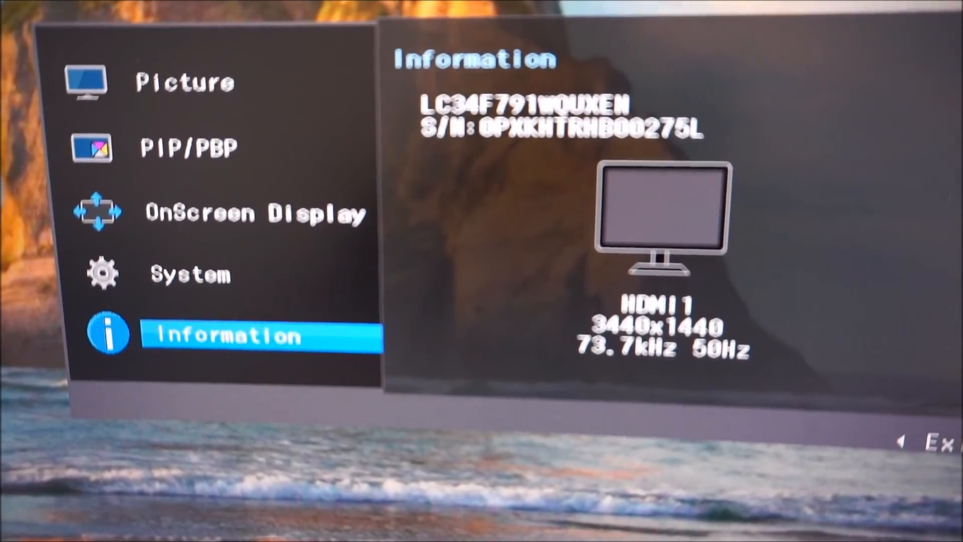